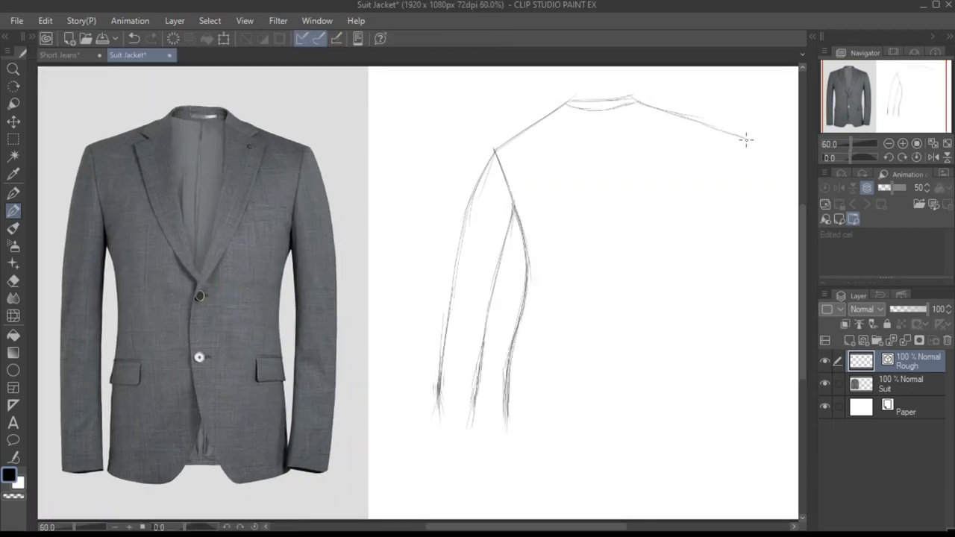
# Sketch the jacket's right shoulder and sleeve edge with pencil strokes beside the reference photo.
pyautogui.moveTo(746, 138); pyautogui.dragTo(758, 410)
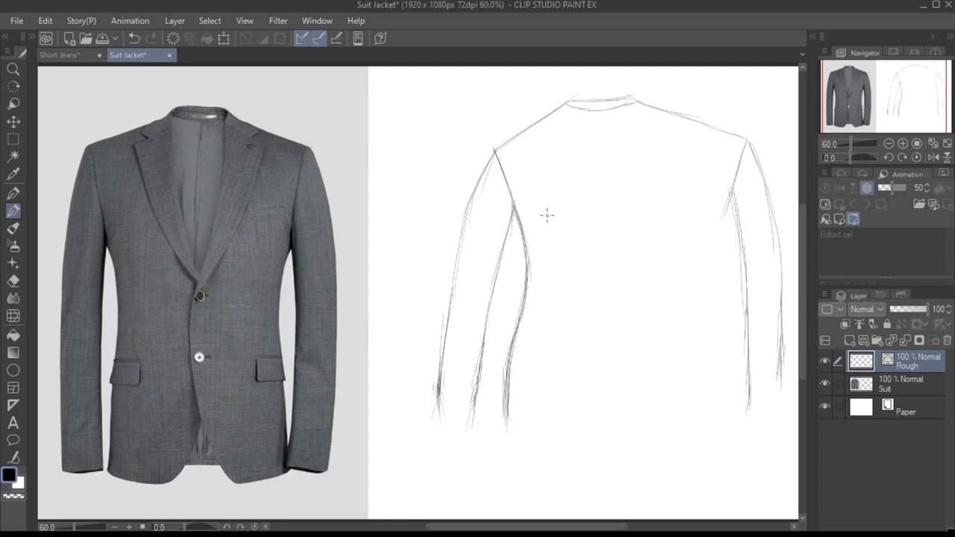
pyautogui.moveTo(545, 134); pyautogui.dragTo(612, 268)
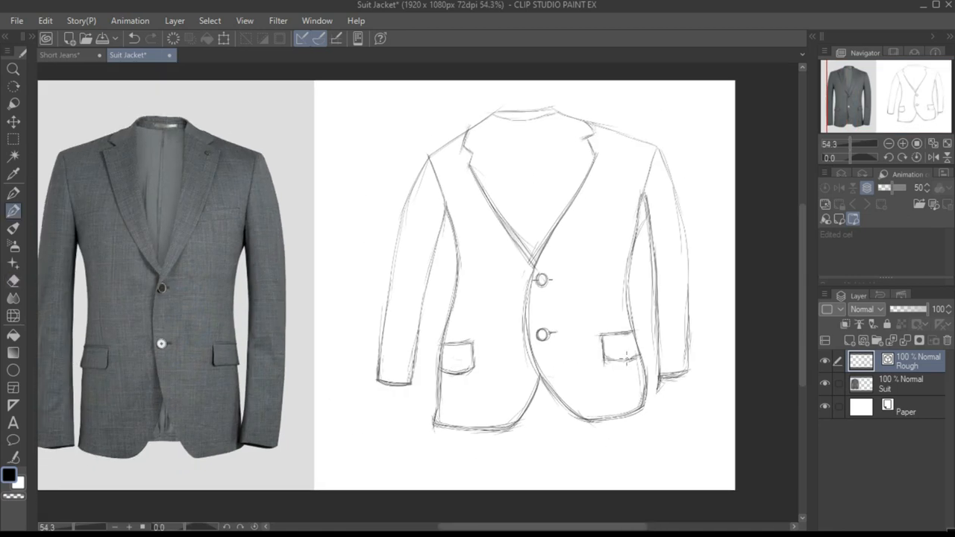
pyautogui.scroll(-3)
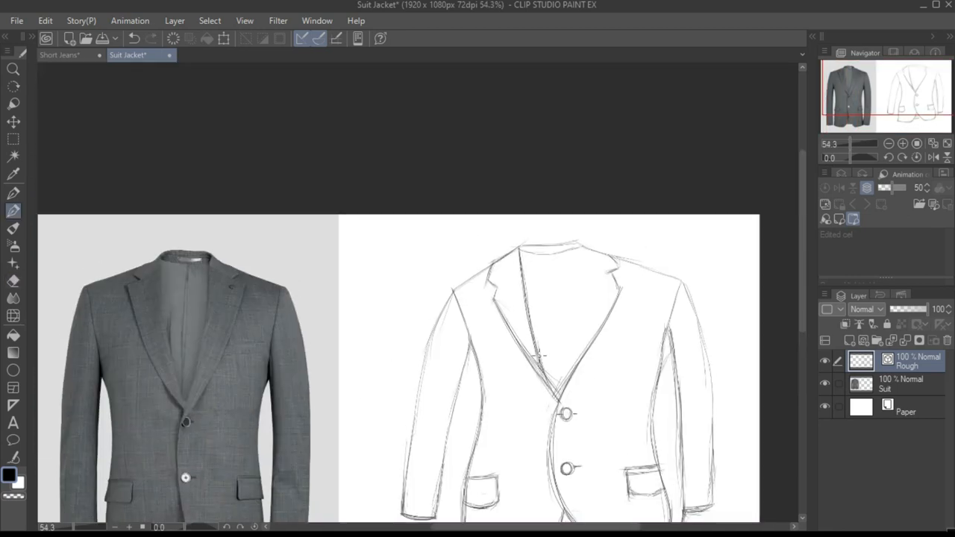